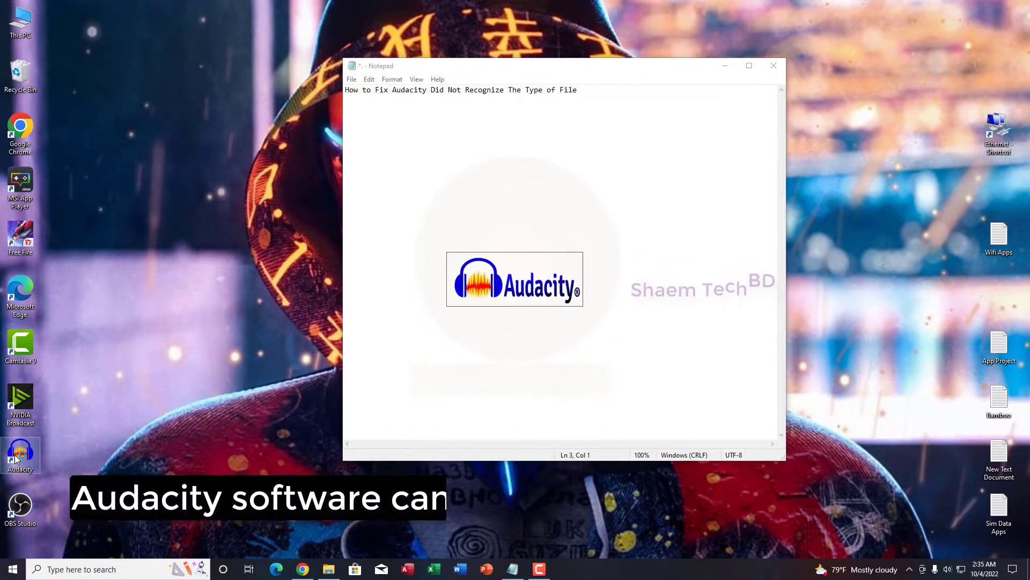
Attempt an MP3 import in Audacity, then launch the FFmpeg_v2.2.2_for_Audacity installer from Downloads
left_click(20, 453)
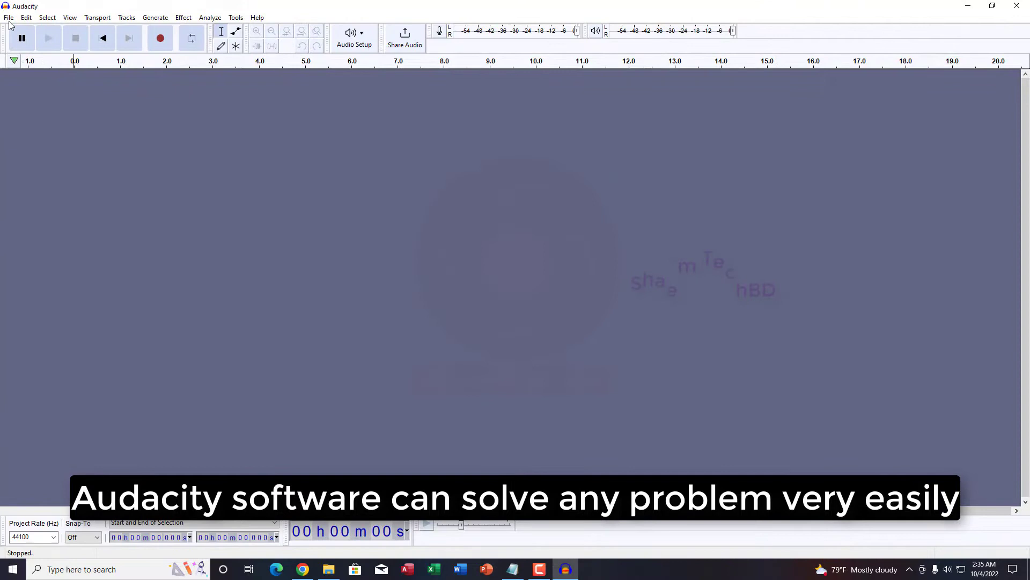
left_click(8, 18)
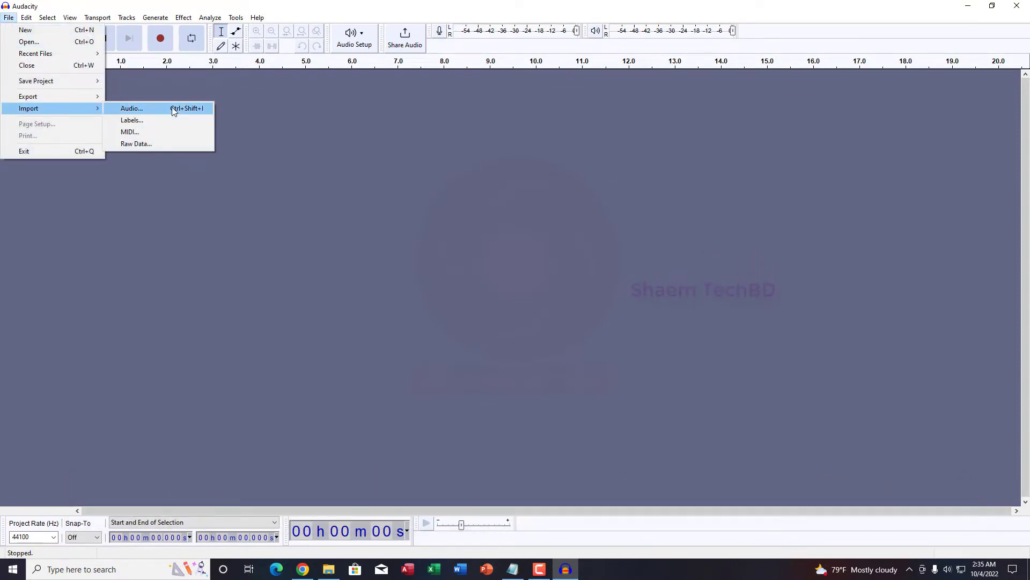
left_click(131, 108)
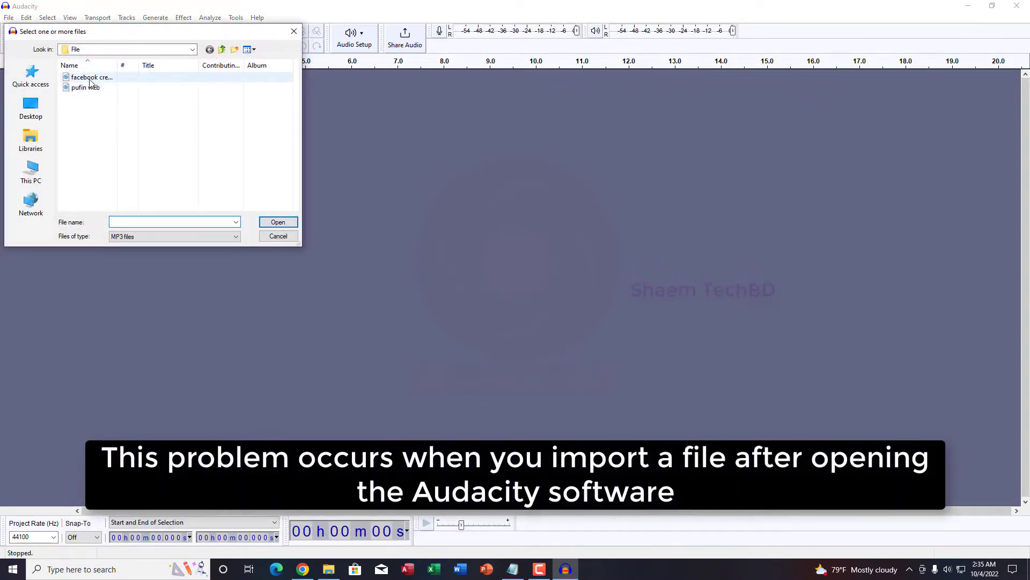
left_click(277, 222)
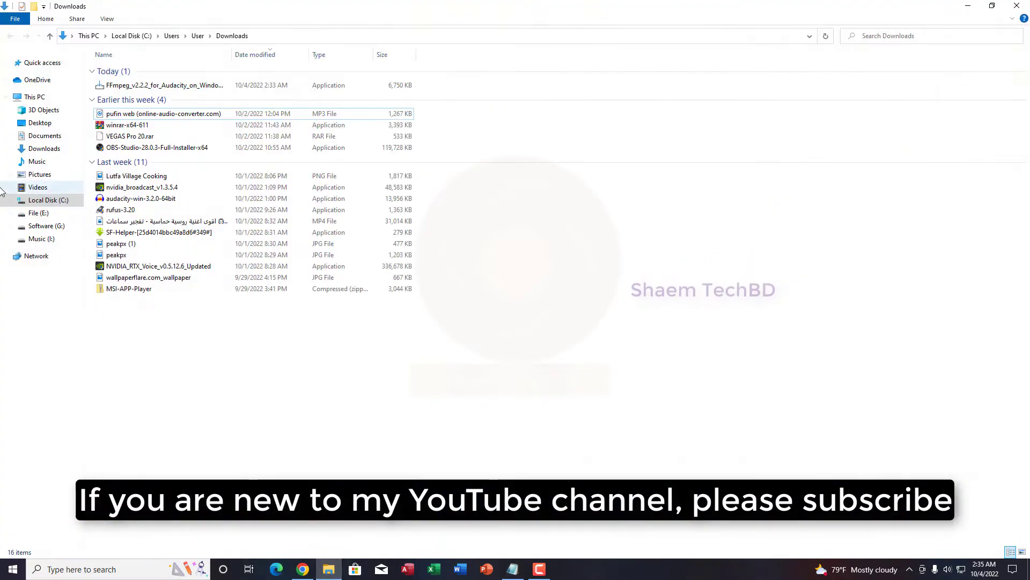
left_click(164, 85)
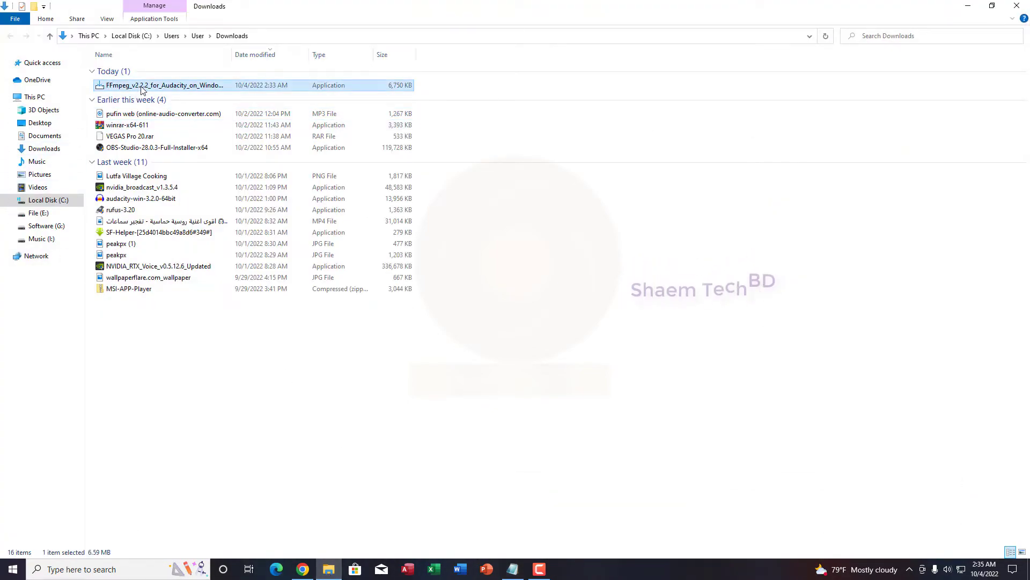
double_click(165, 84)
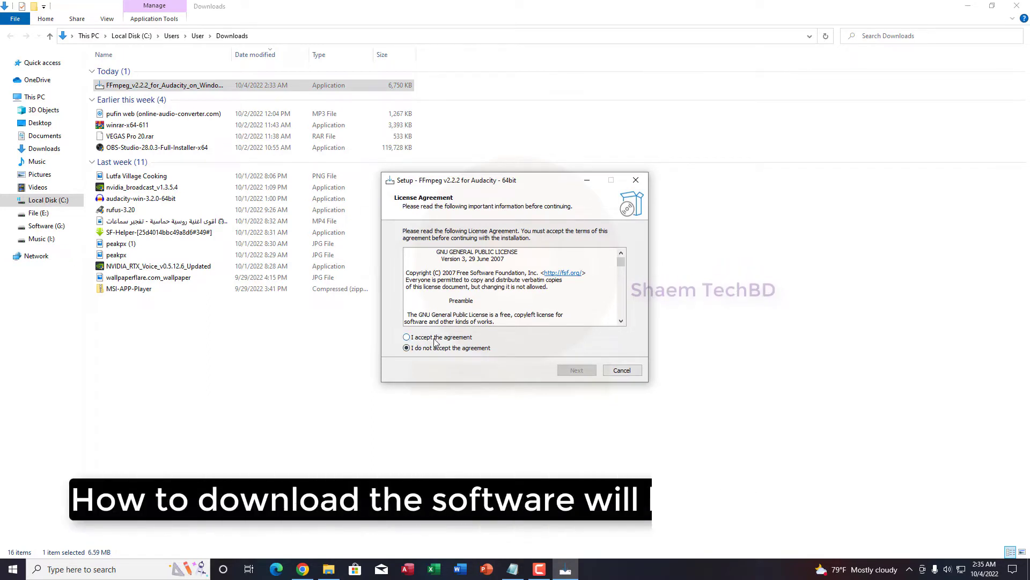
Accept the FFmpeg license, keep the default Program Files folder, install, and close the wizard
left_click(406, 337)
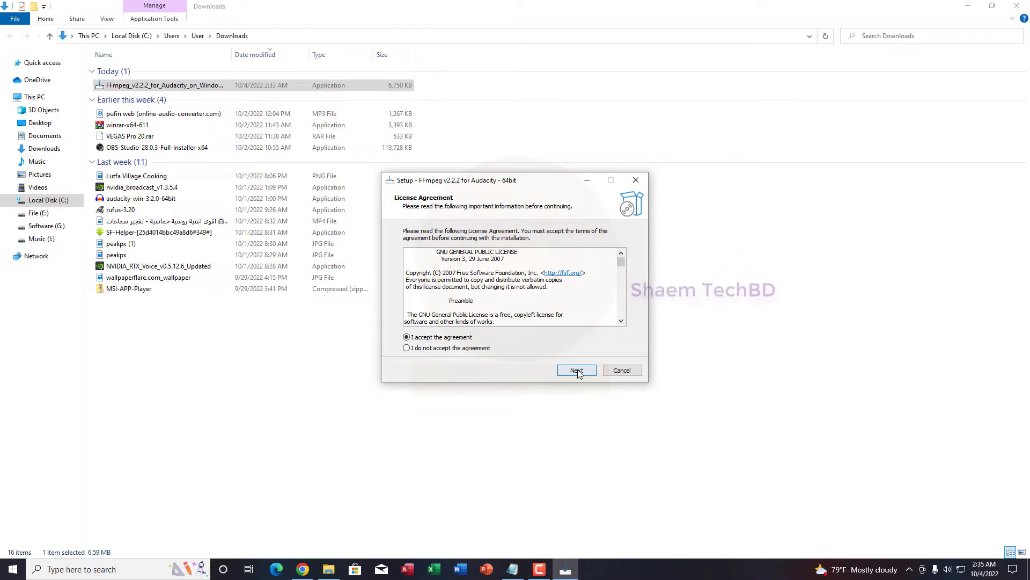
left_click(576, 370)
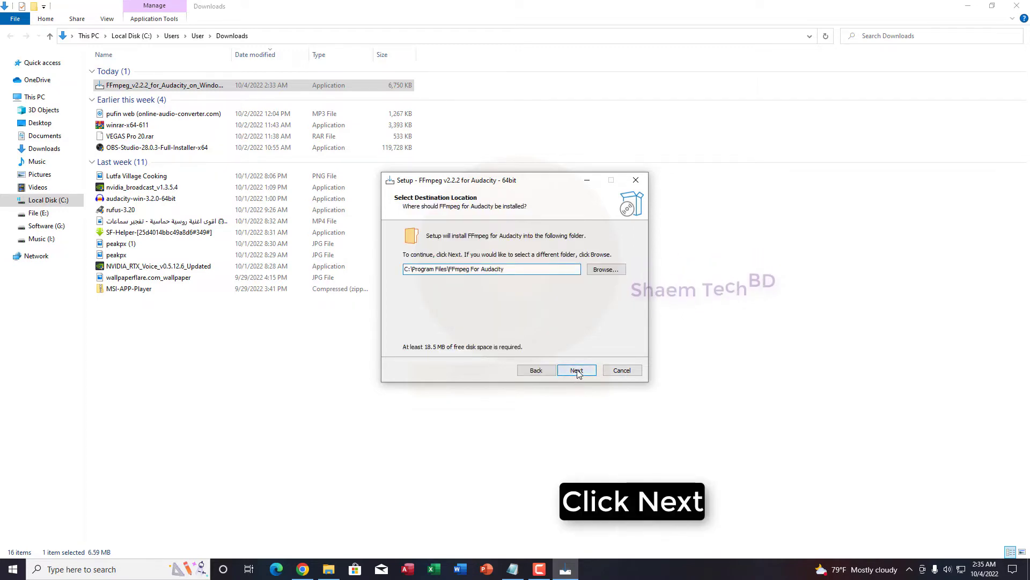
left_click(576, 370)
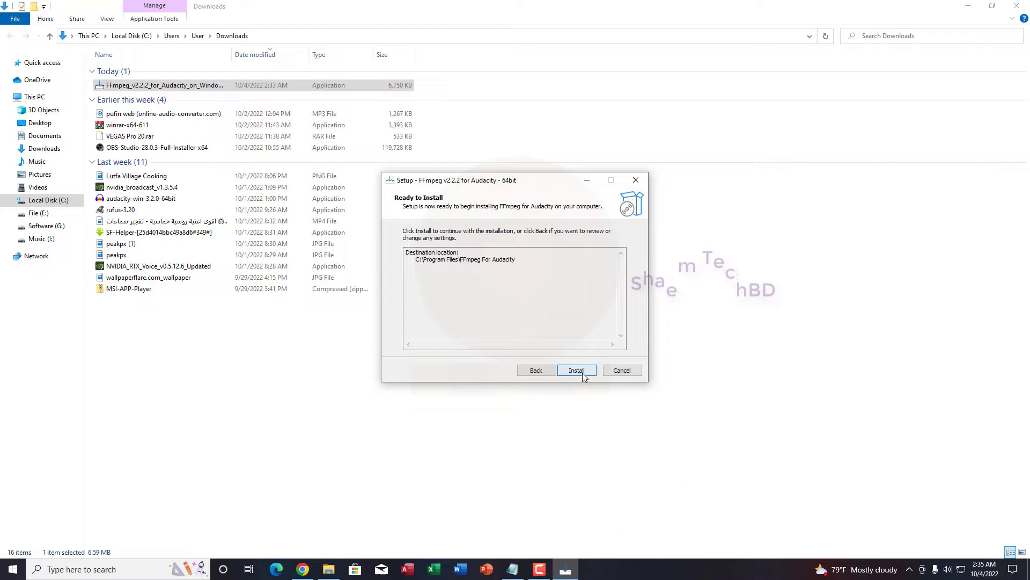
left_click(576, 369)
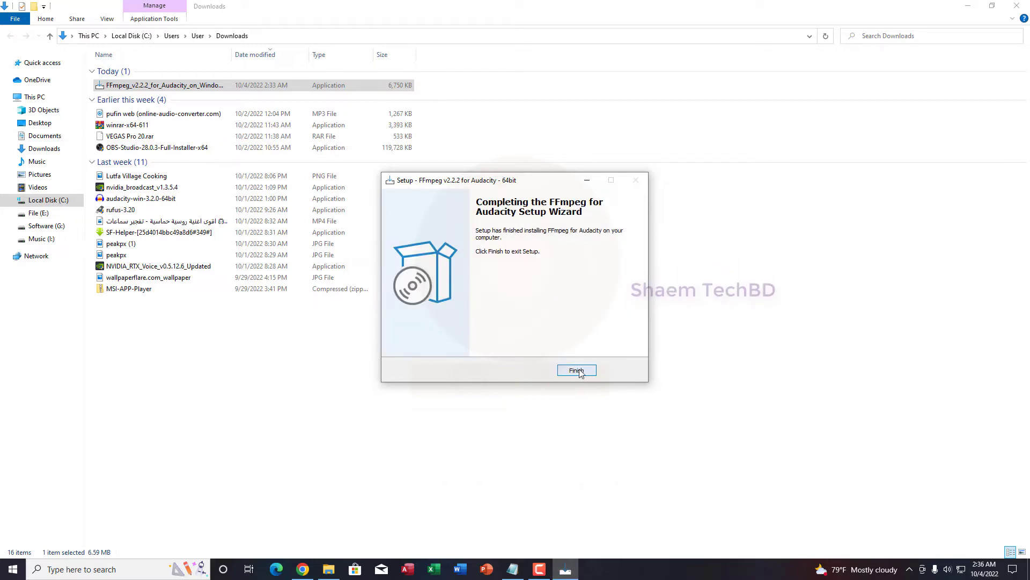
left_click(577, 370)
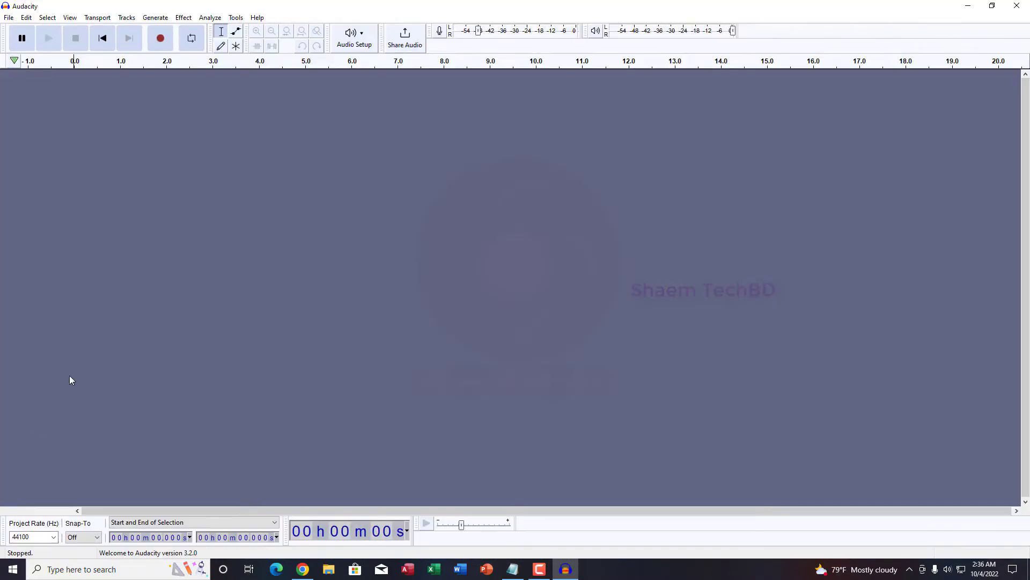
Import the 'facebook creator studio' MP3 through File > Import > Audio
left_click(9, 17)
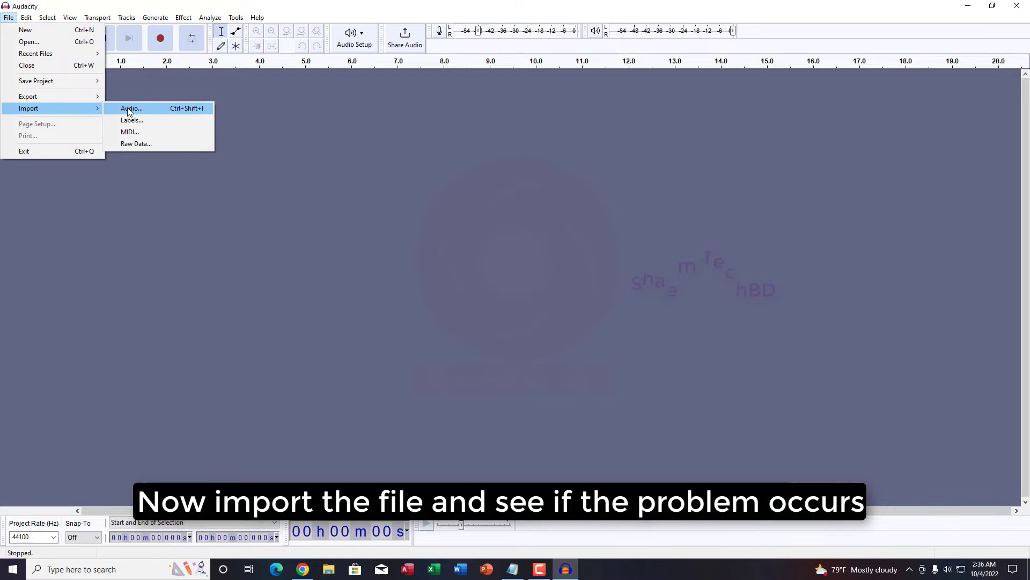
left_click(131, 108)
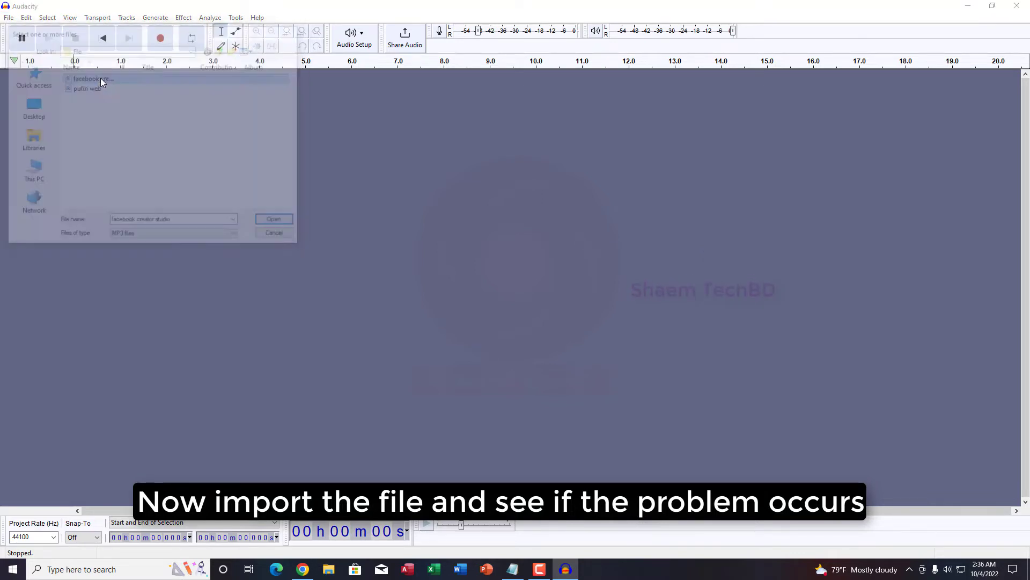
left_click(273, 219)
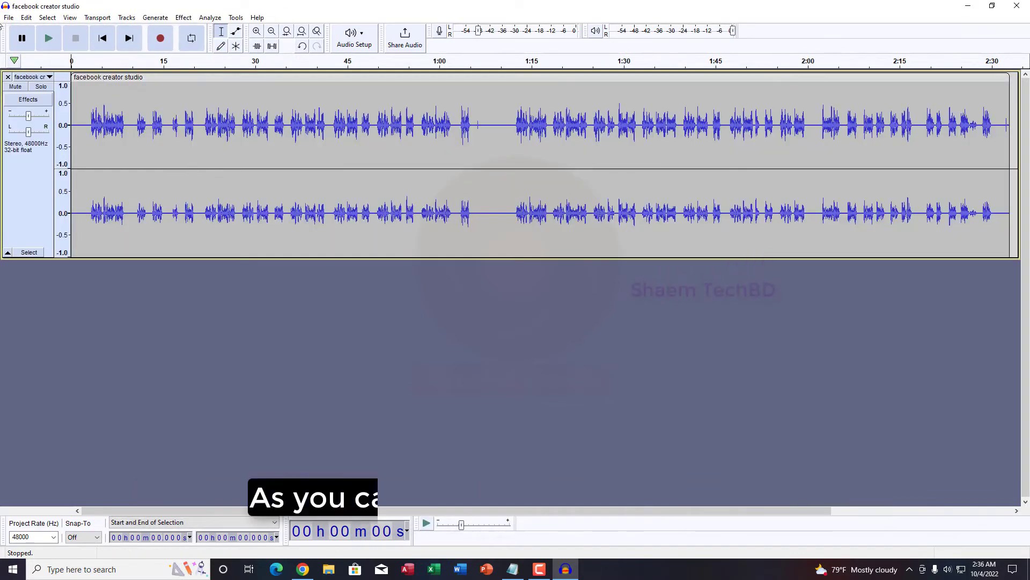
mouse_move(792, 173)
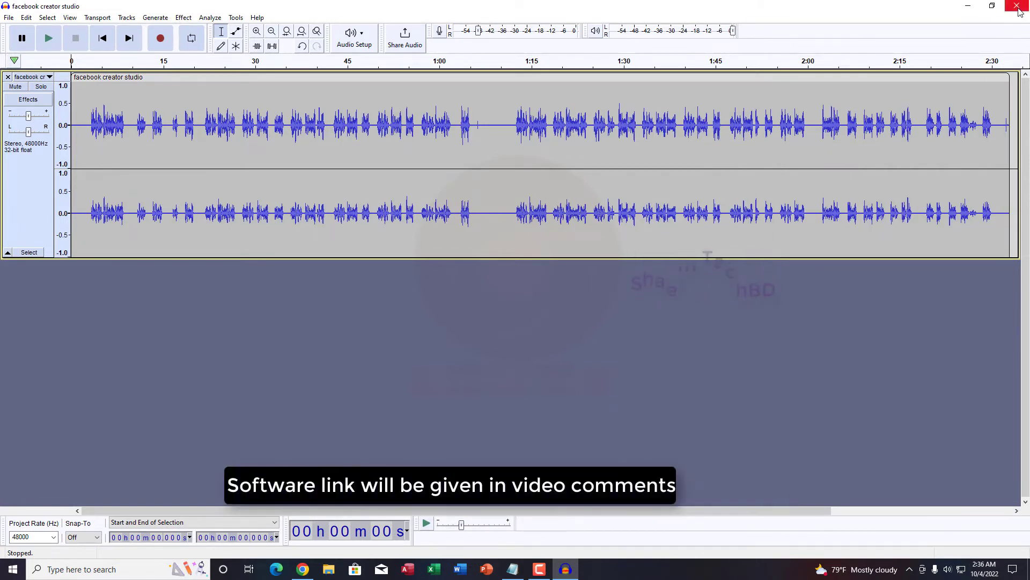
Close the Audacity window, prompting to save the facebook creator studio project
left_click(1020, 6)
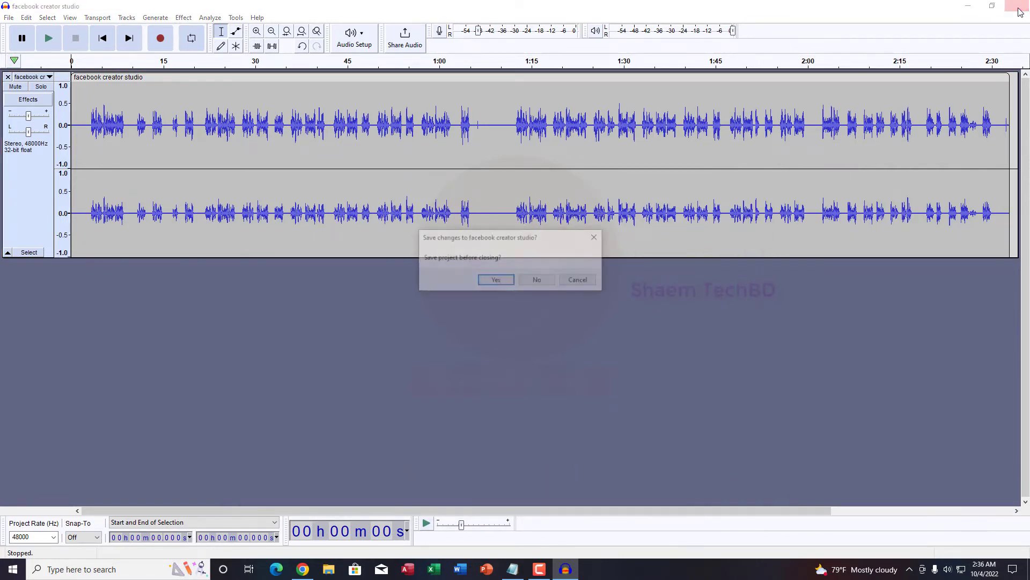